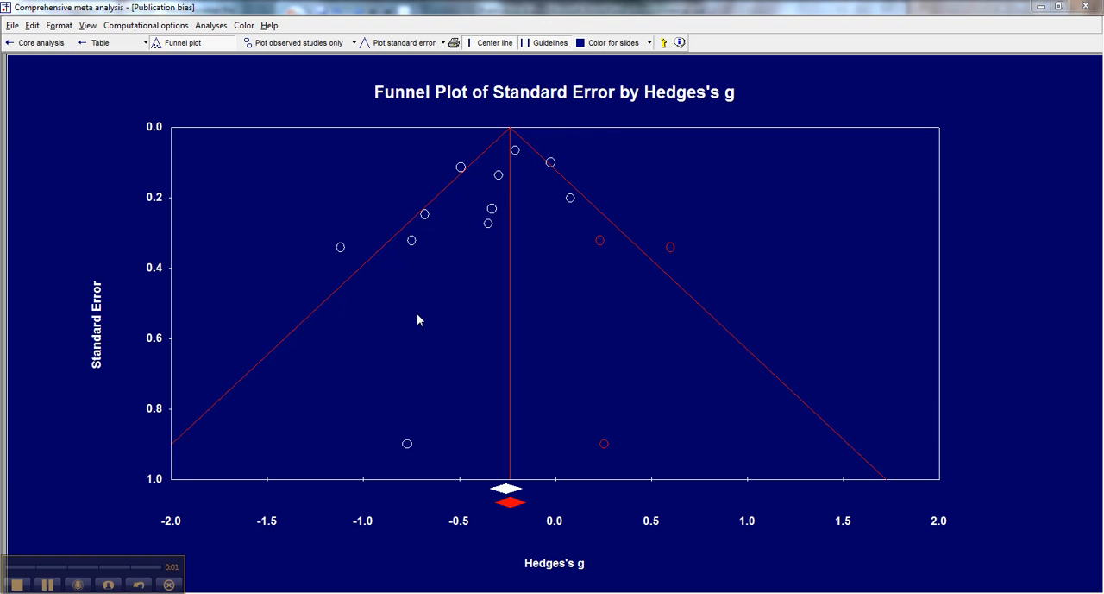
Return from the funnel plot to the core analysis table of per-study Hedges's g
click(145, 24)
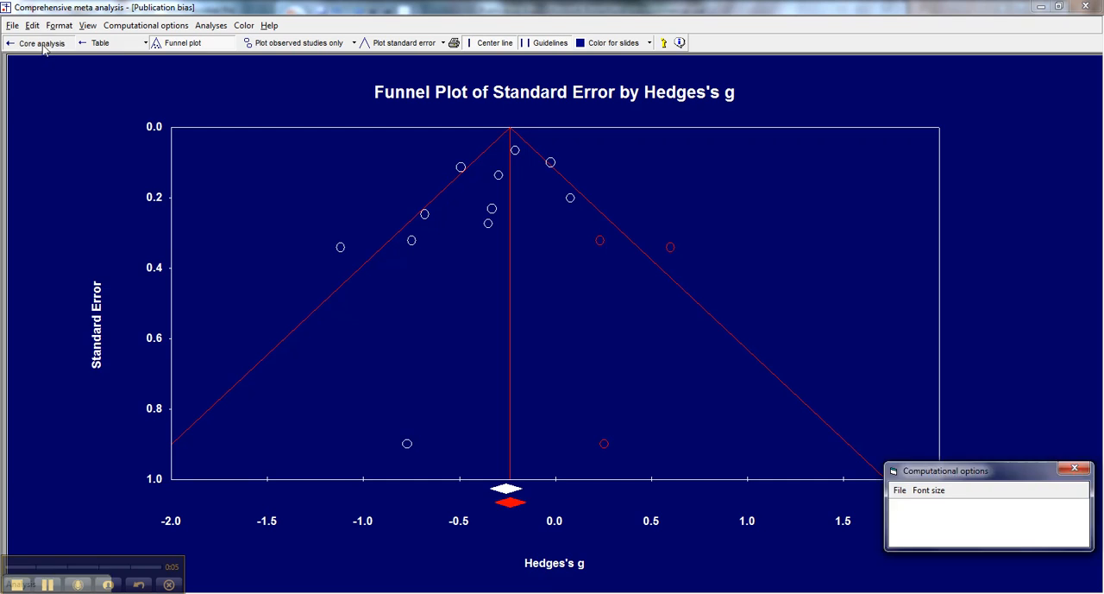
click(40, 42)
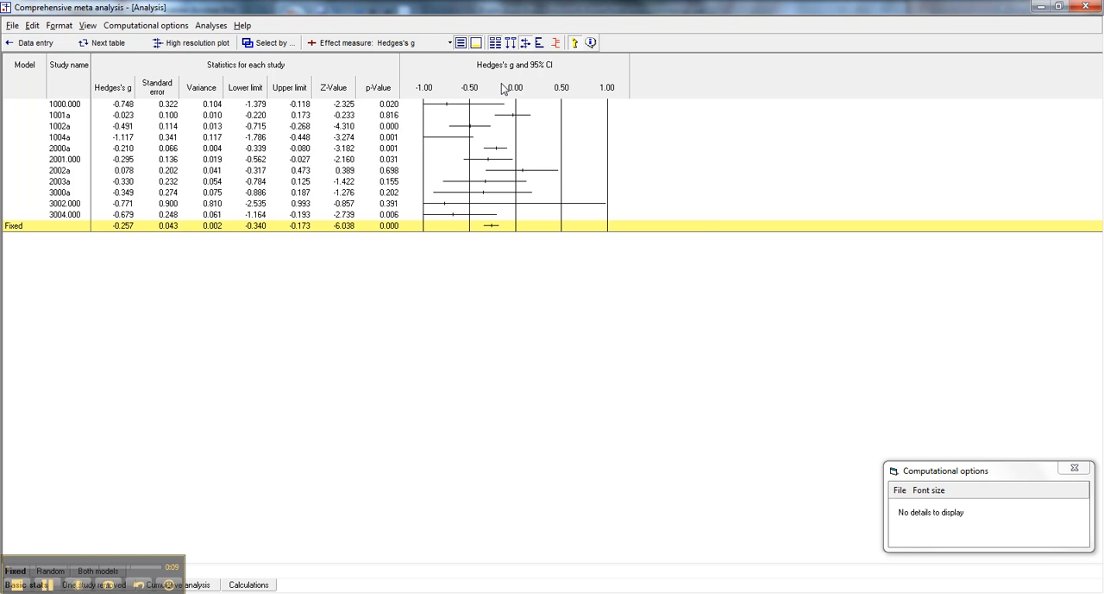
mouse_move(516, 160)
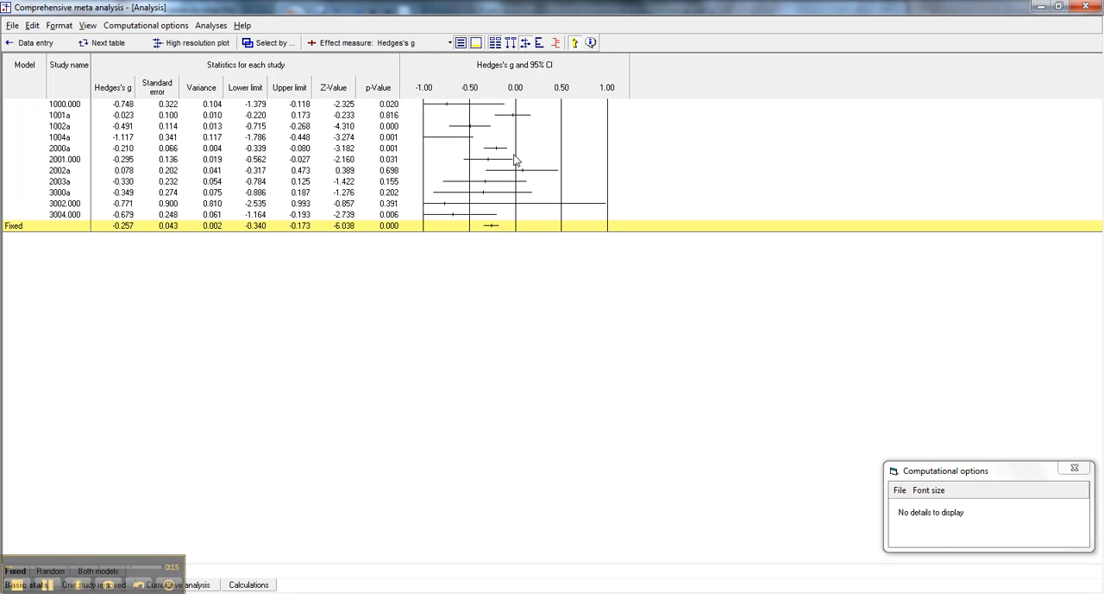
mouse_move(528, 165)
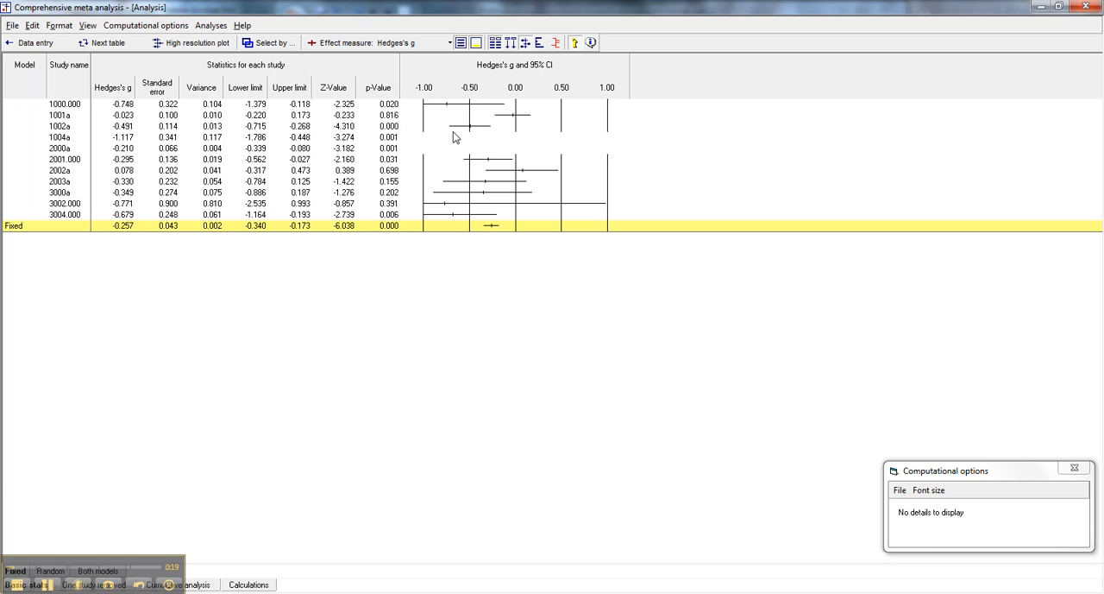
Open the publication bias funnel plot and list the available bias views
click(211, 24)
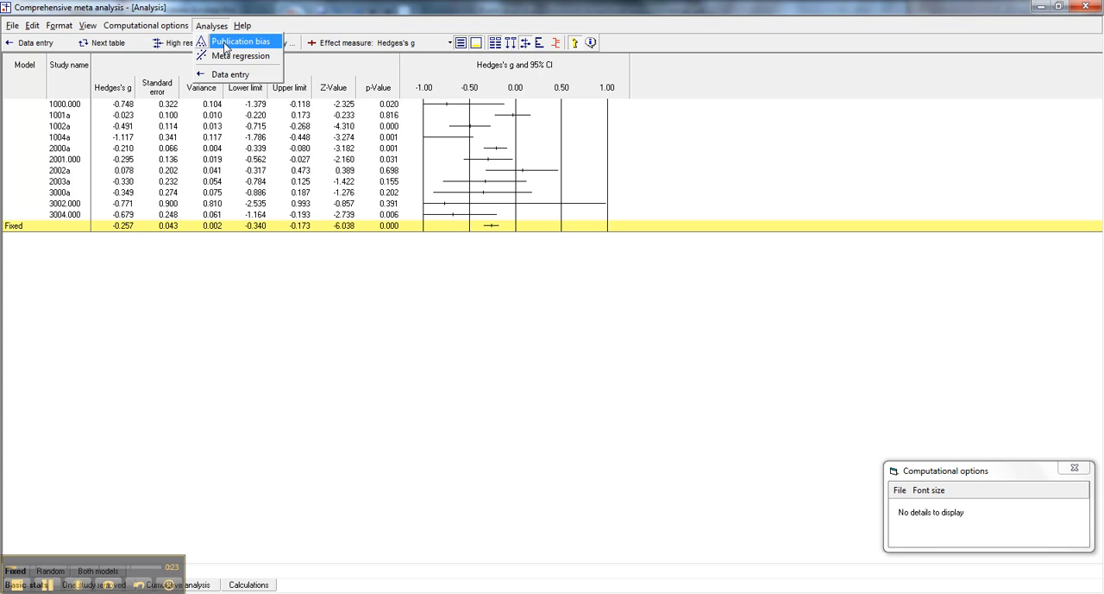
click(242, 41)
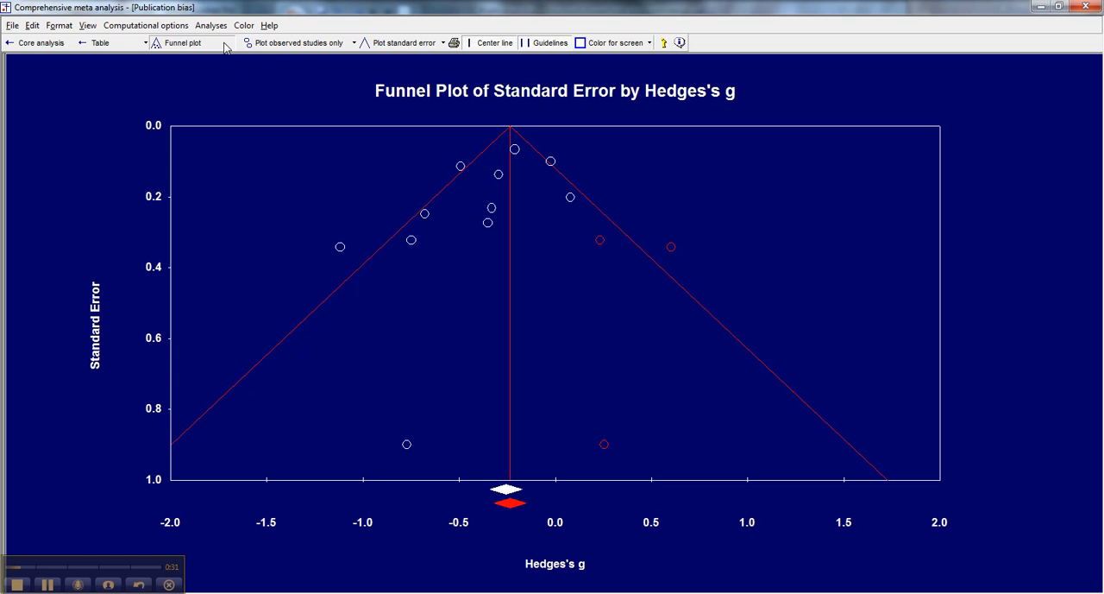
click(86, 24)
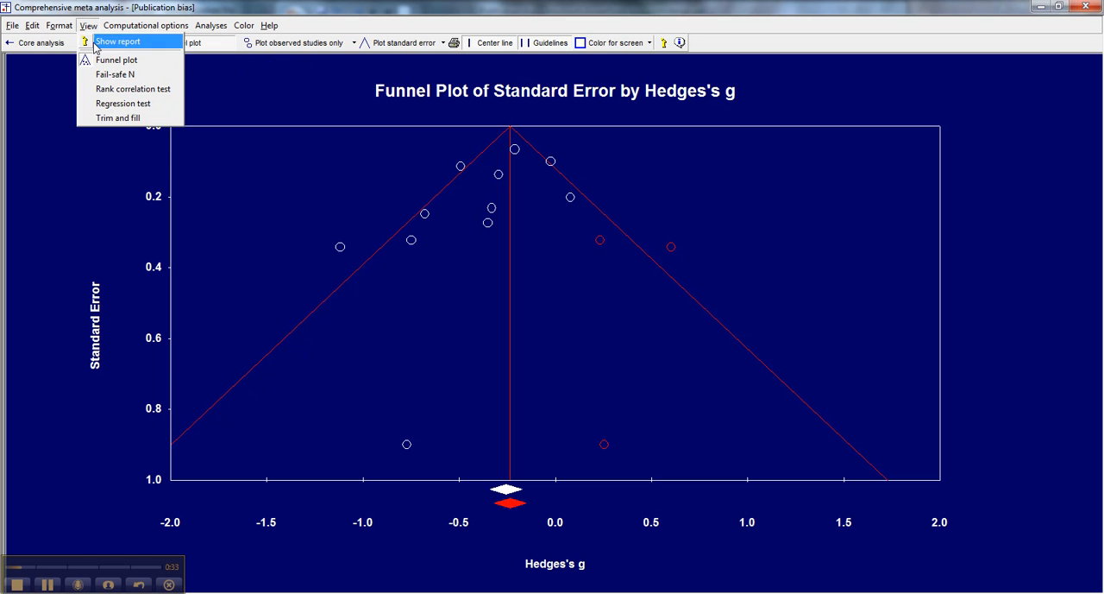
Show the fail-safe N report with classic and Orwin's fail-safe N results
click(117, 41)
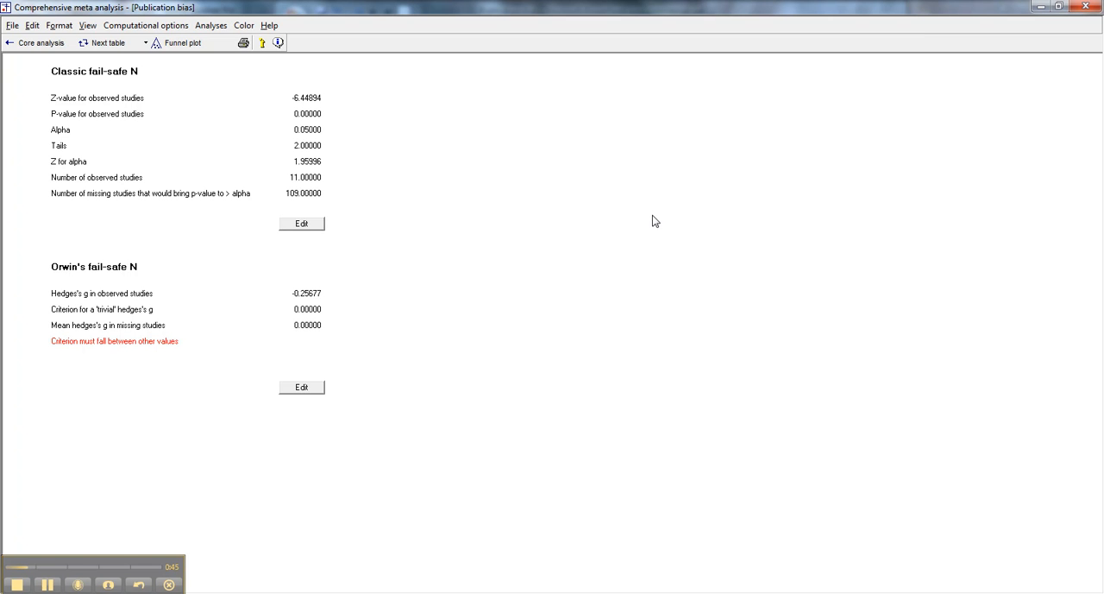
mouse_move(335, 117)
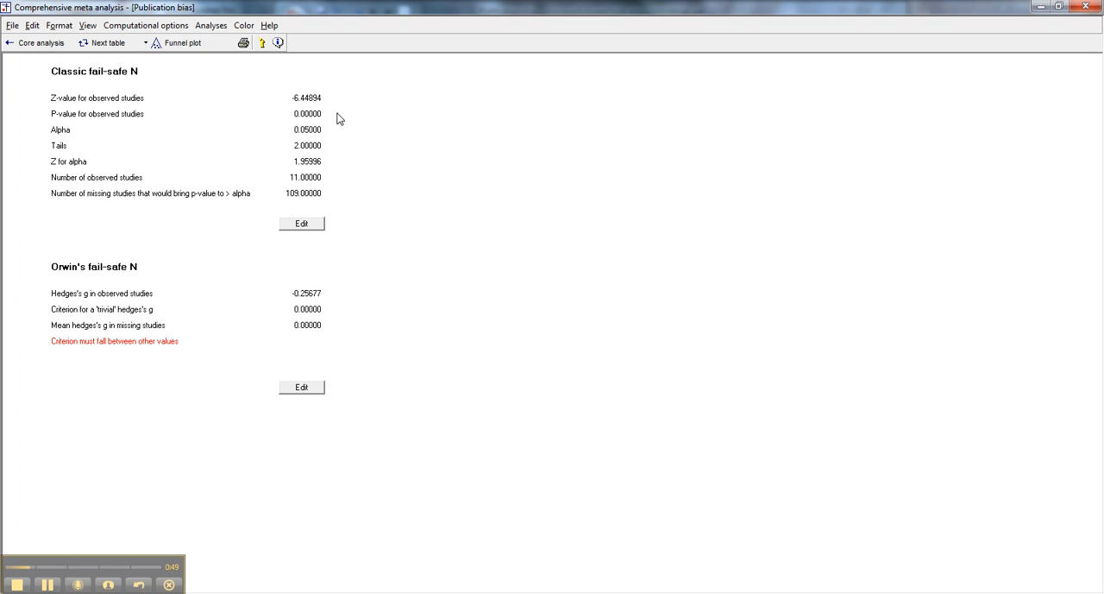
mouse_move(325, 131)
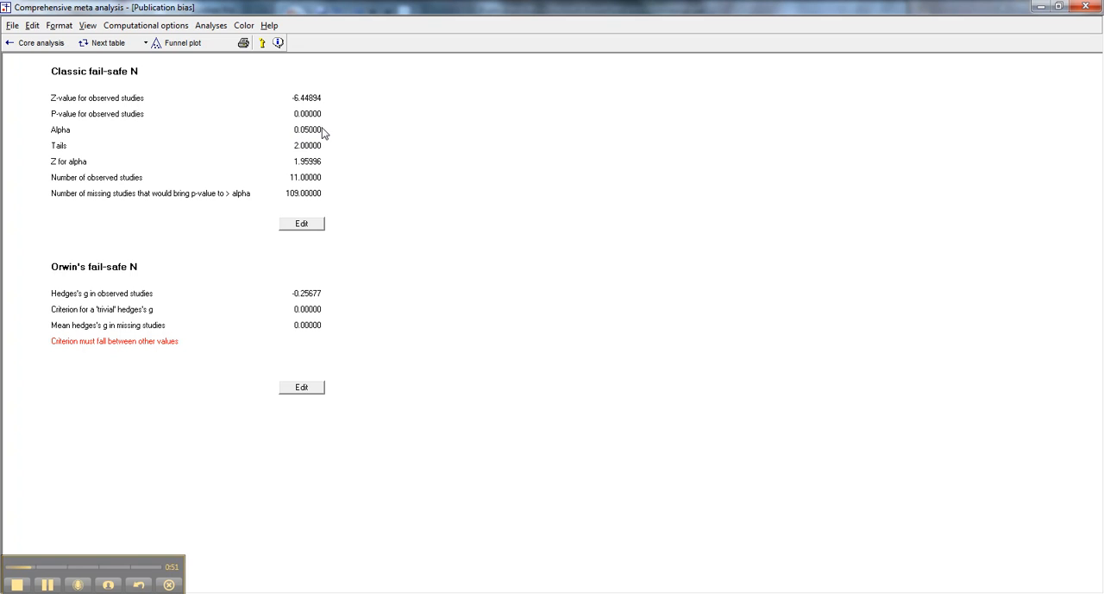
mouse_move(317, 94)
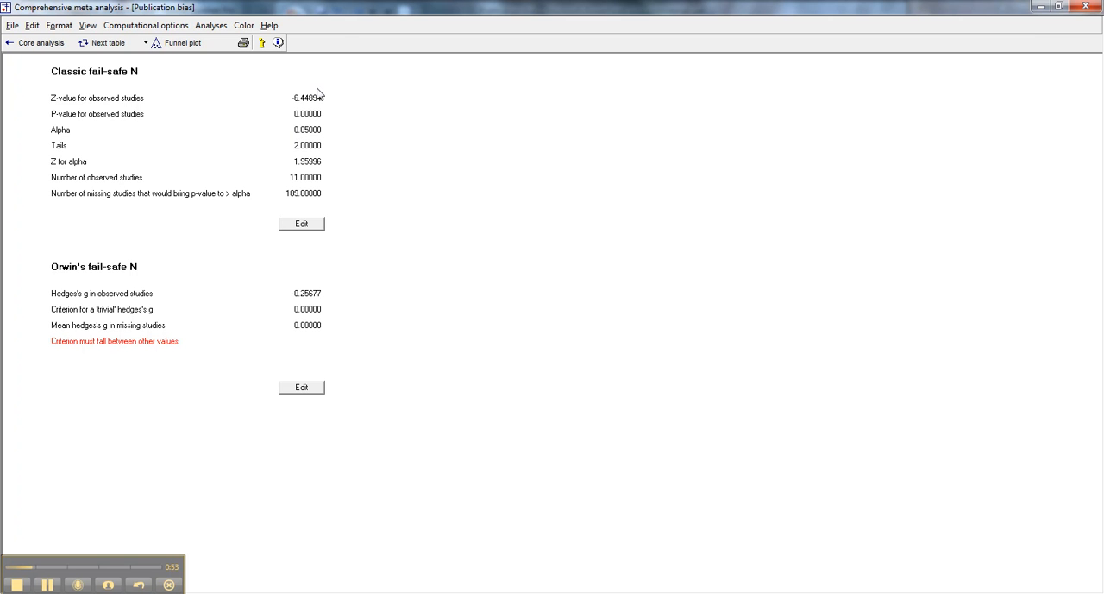
mouse_move(279, 205)
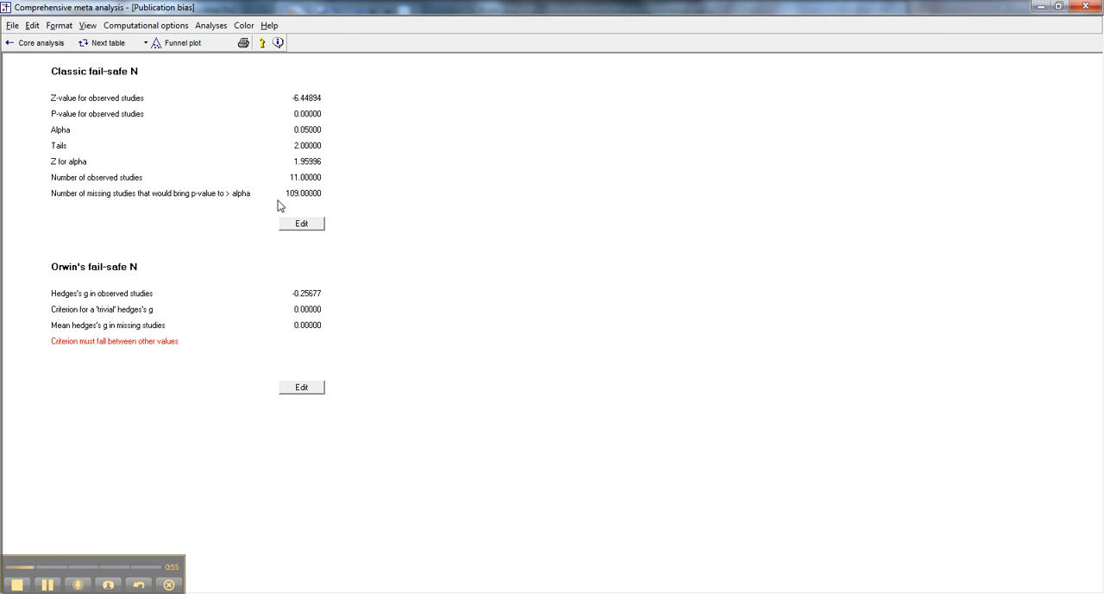
mouse_move(331, 203)
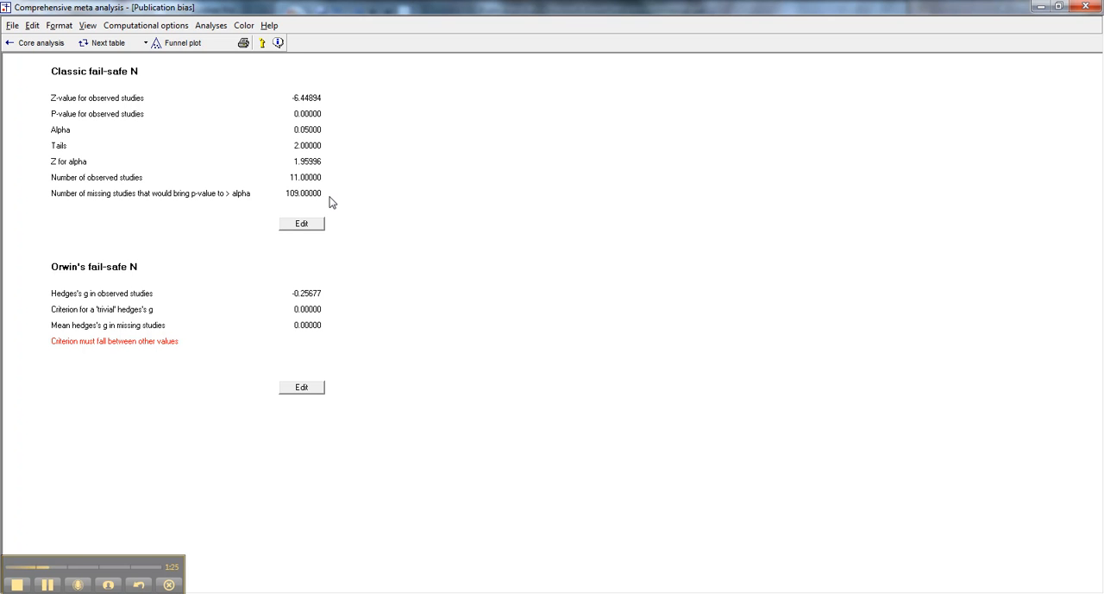
mouse_move(109, 380)
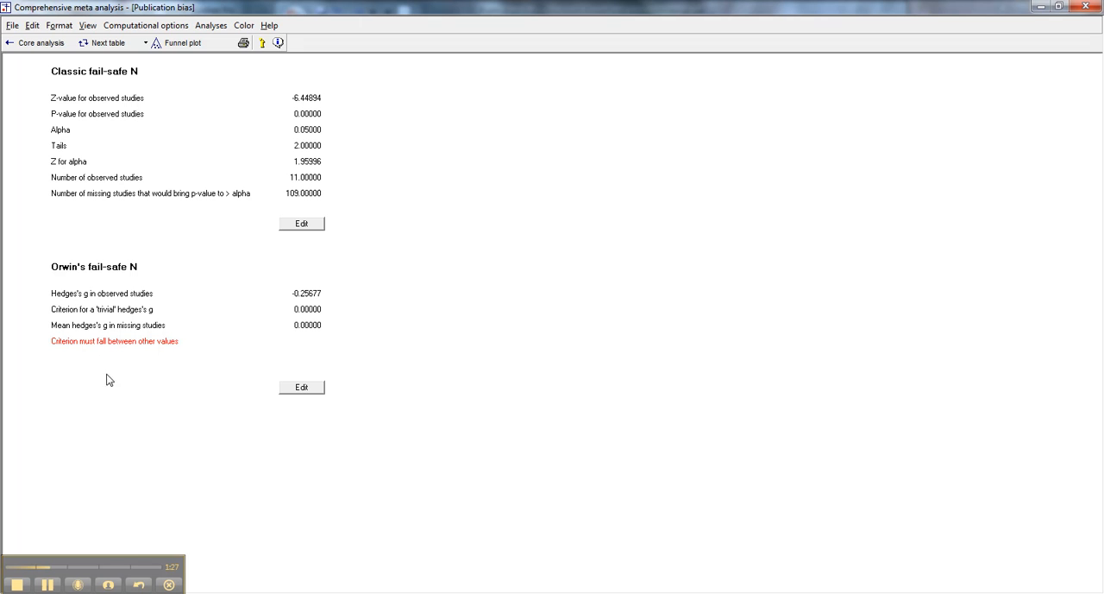
mouse_move(363, 295)
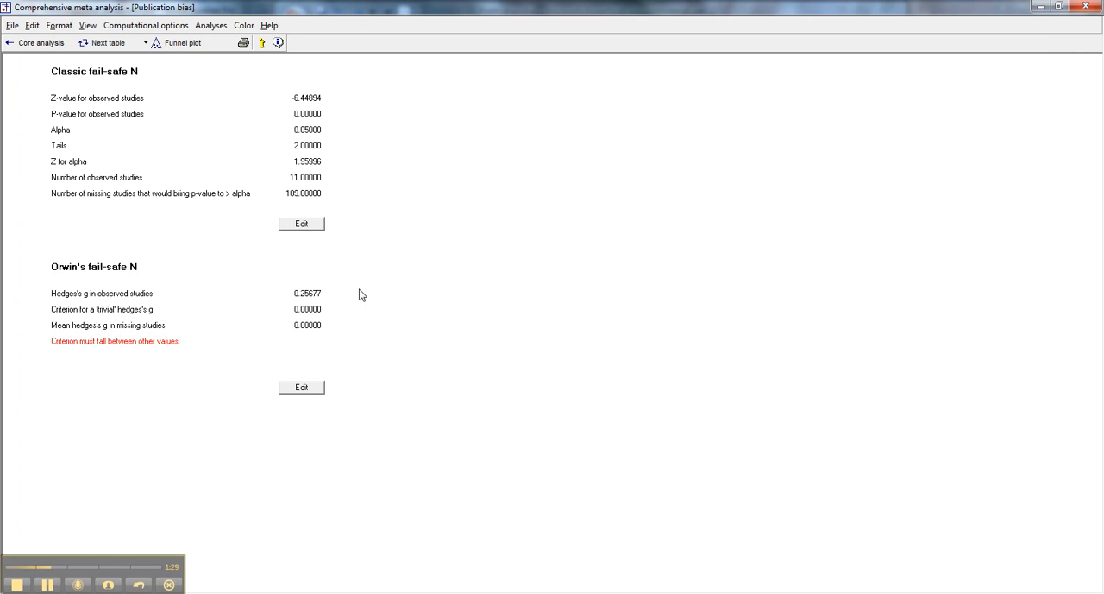
mouse_move(110, 313)
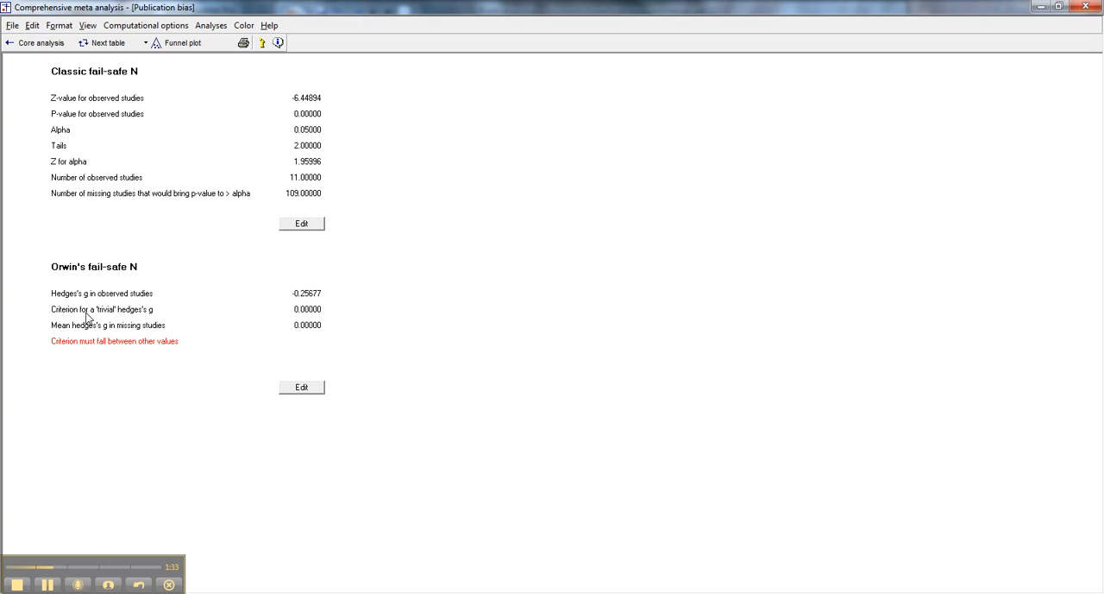
mouse_move(66, 341)
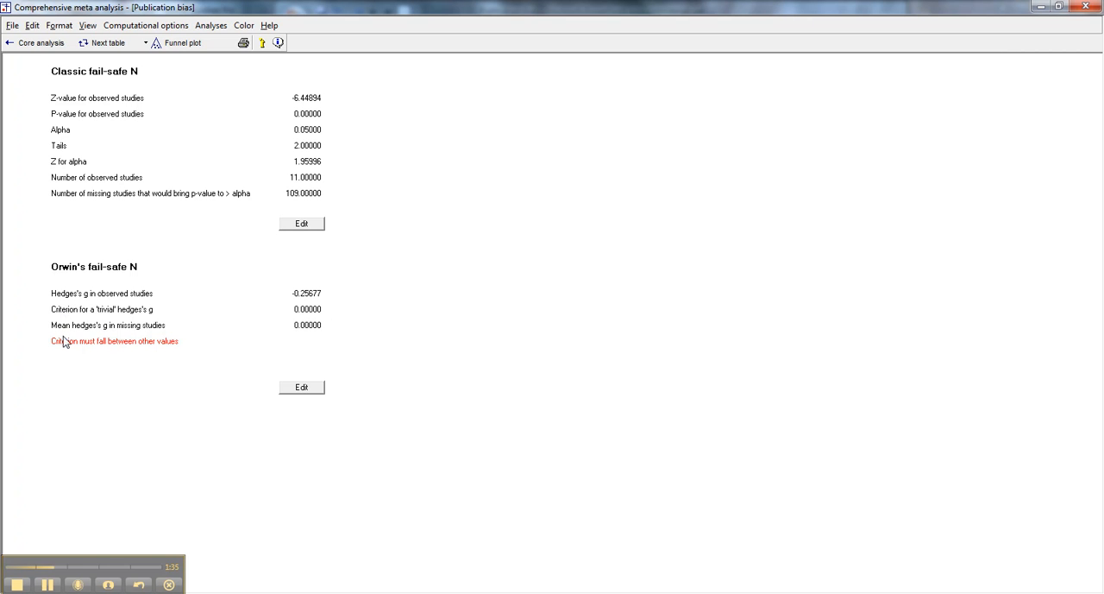
mouse_move(349, 348)
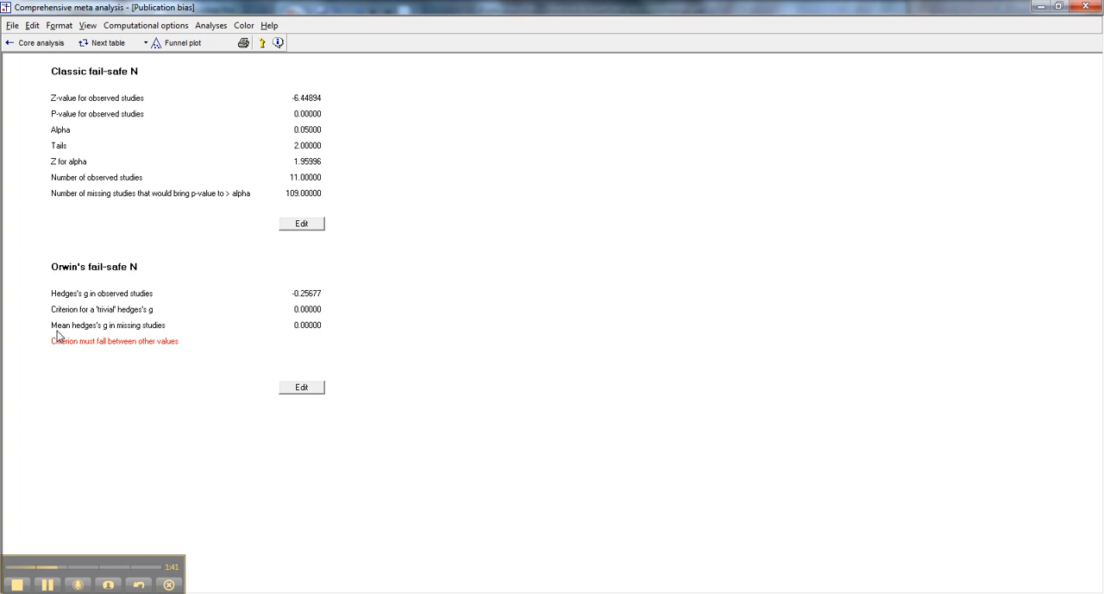
mouse_move(325, 333)
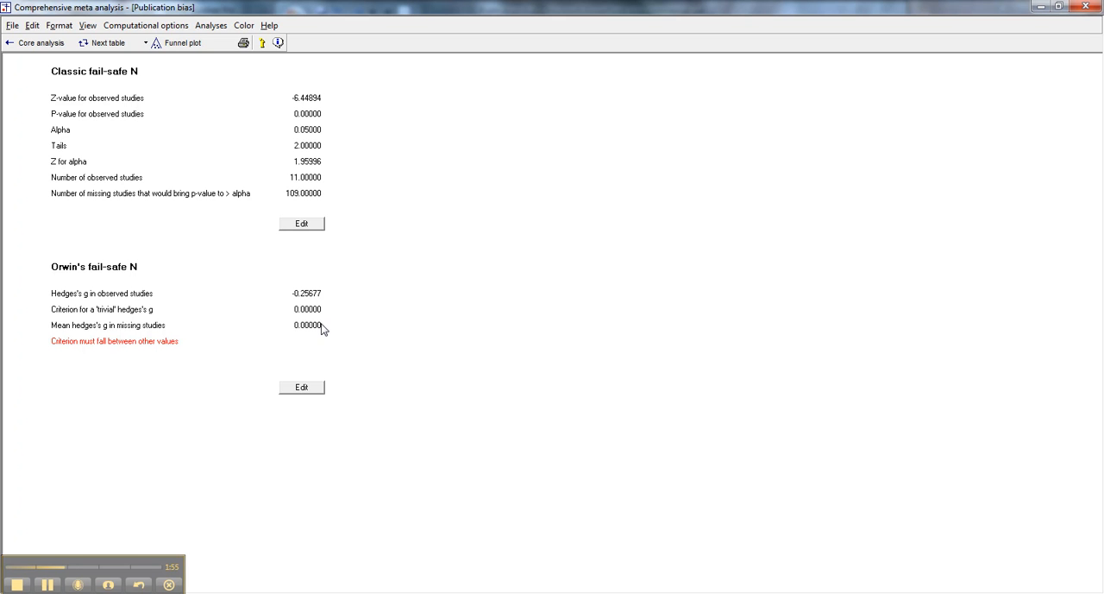
mouse_move(266, 345)
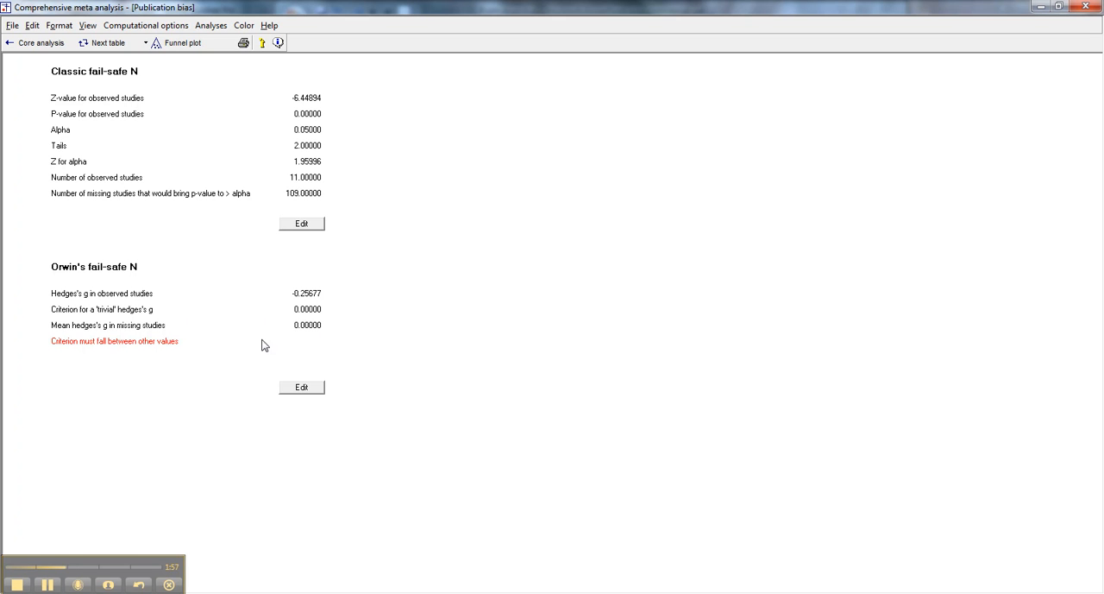
Compute Orwin's fail-safe N for a trivial Hedges's g criterion of -0.1, giving 18 missing studies
click(300, 386)
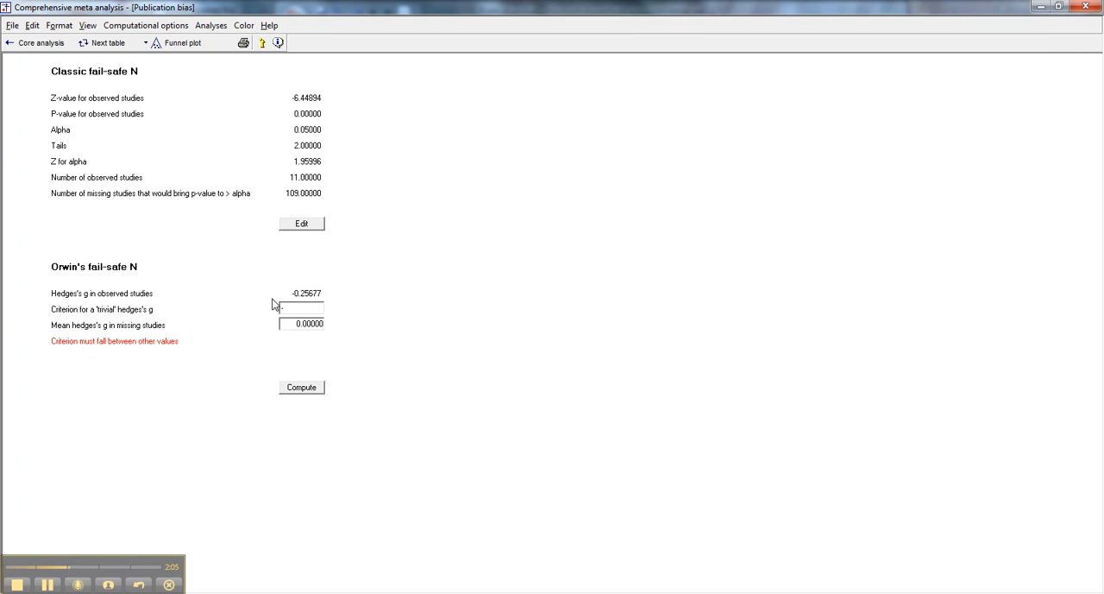
text(-1)
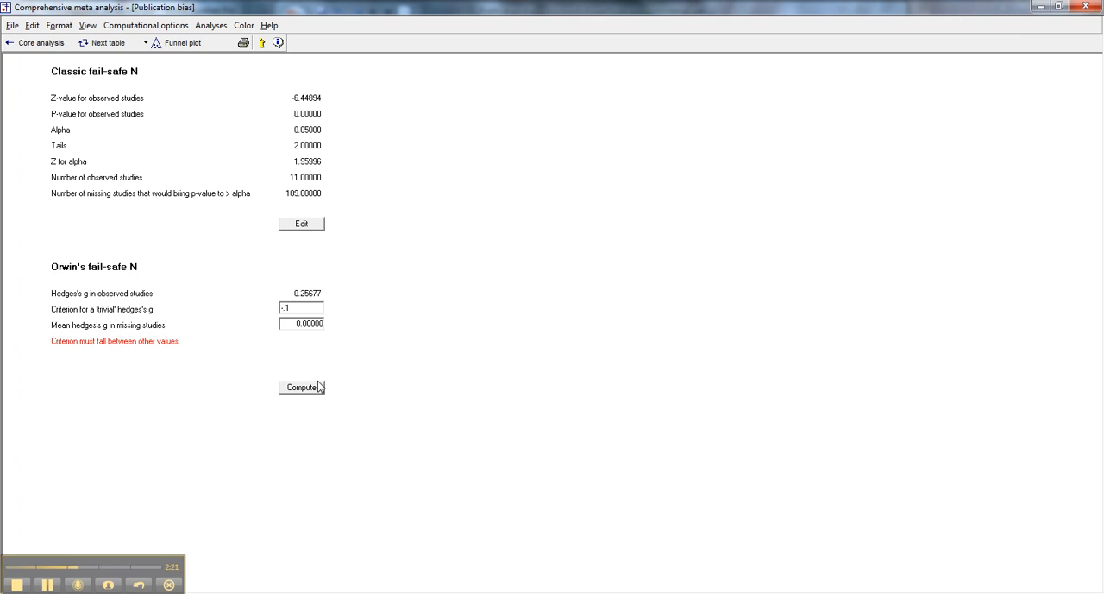
click(300, 387)
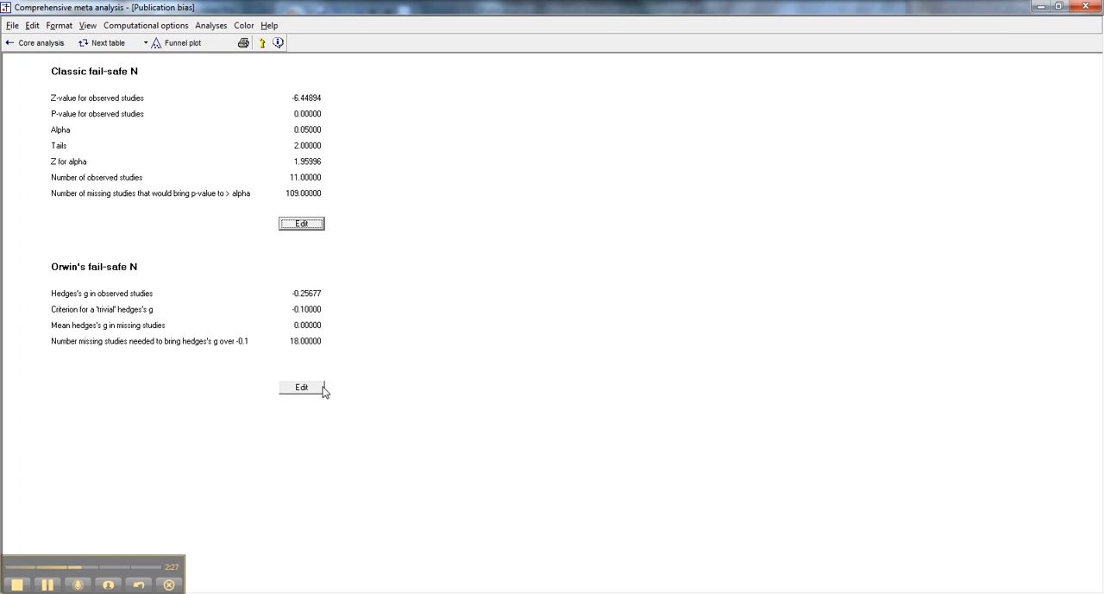
Recompute Orwin's fail-safe N with trivial criterion -0.05, giving 46 missing studies
click(301, 387)
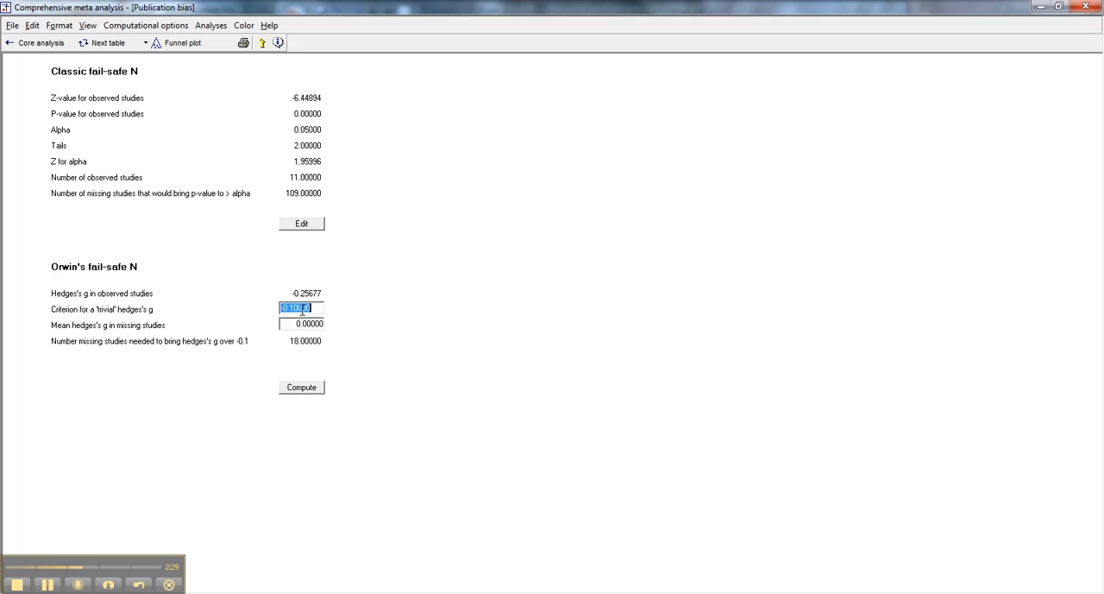
text(-0.0000)
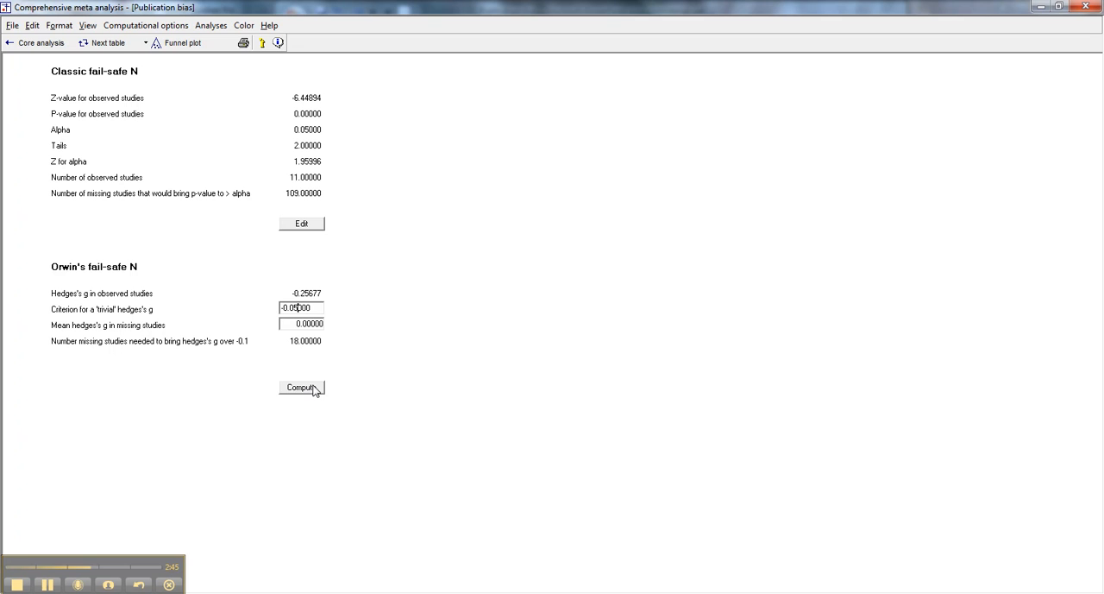
click(300, 387)
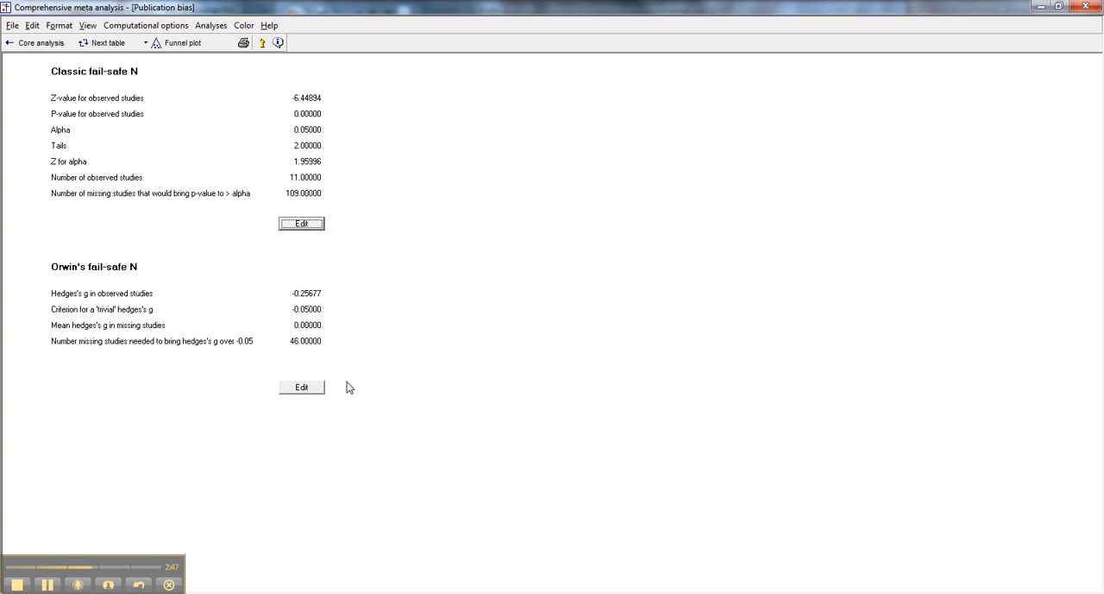
mouse_move(410, 379)
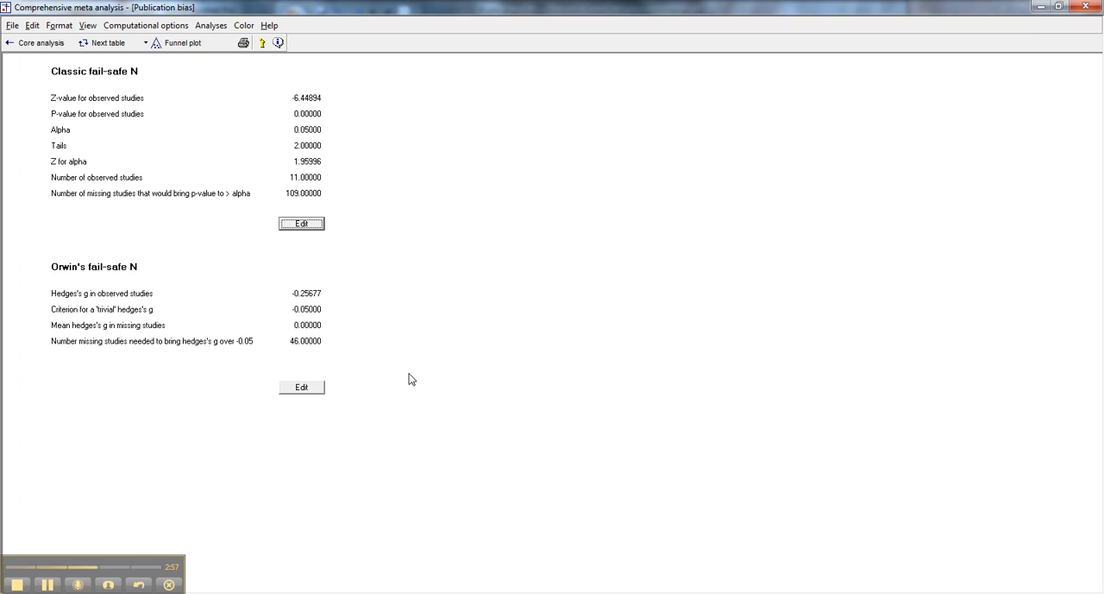
mouse_move(344, 325)
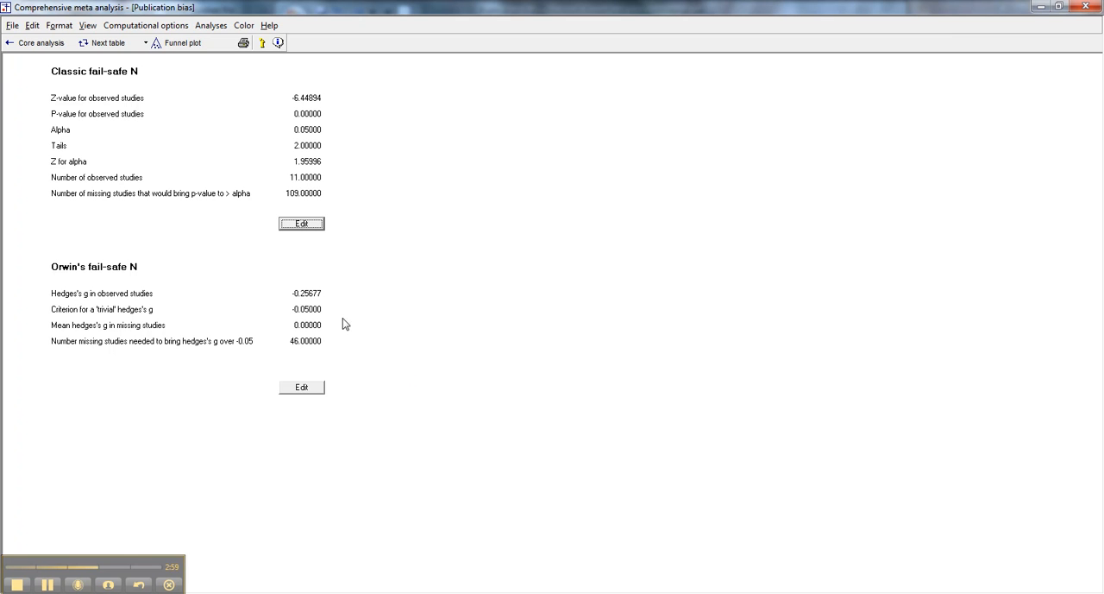
mouse_move(73, 373)
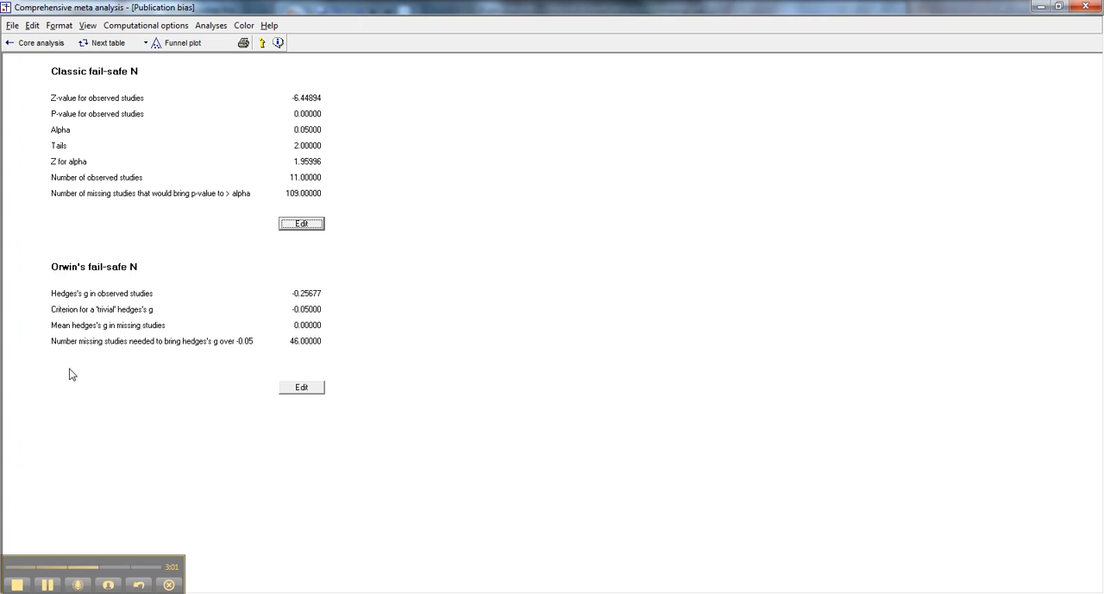
mouse_move(38, 335)
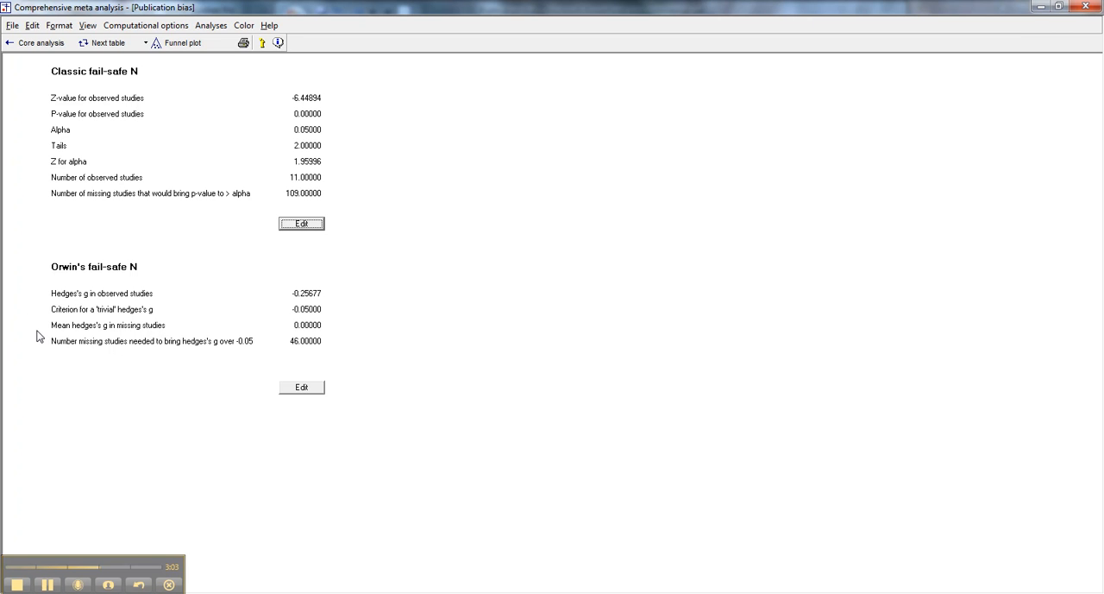